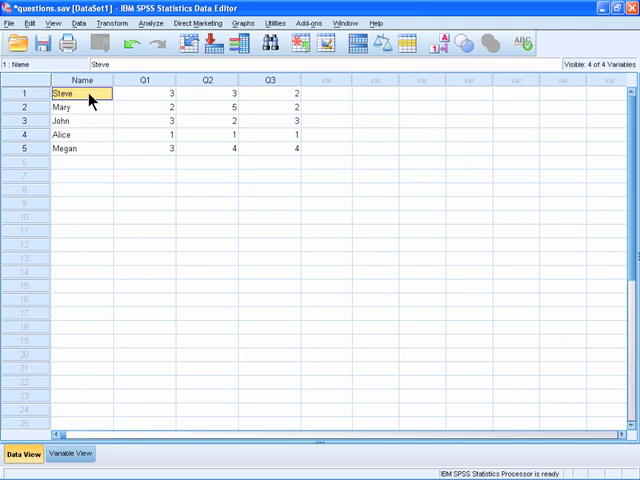
# Step: Switch questions.sav to Variable View and select the Q1 variable row
pyautogui.click(83, 80)
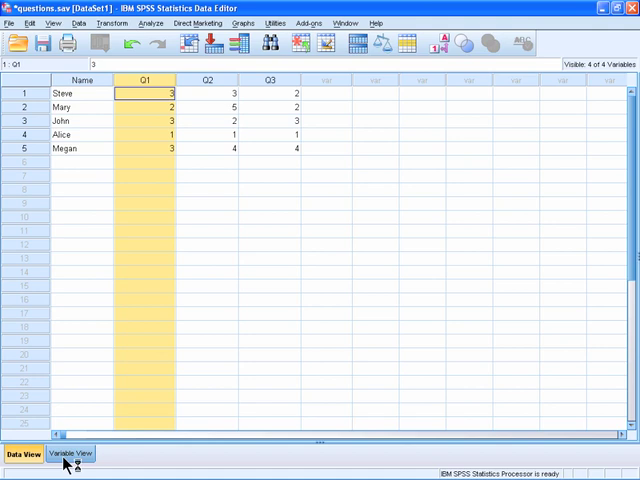
pyautogui.click(70, 454)
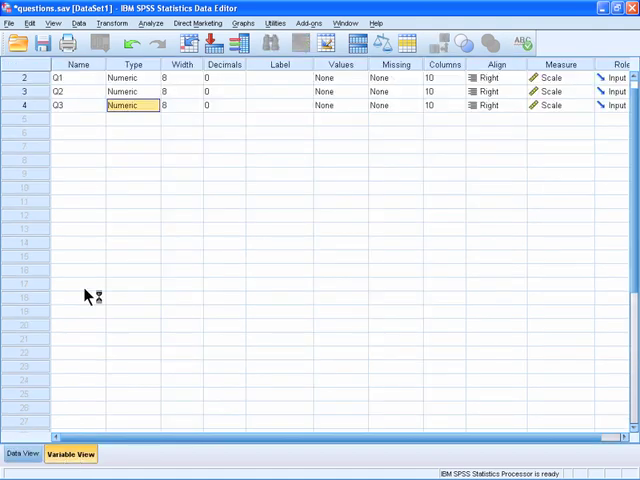
pyautogui.moveTo(85, 85)
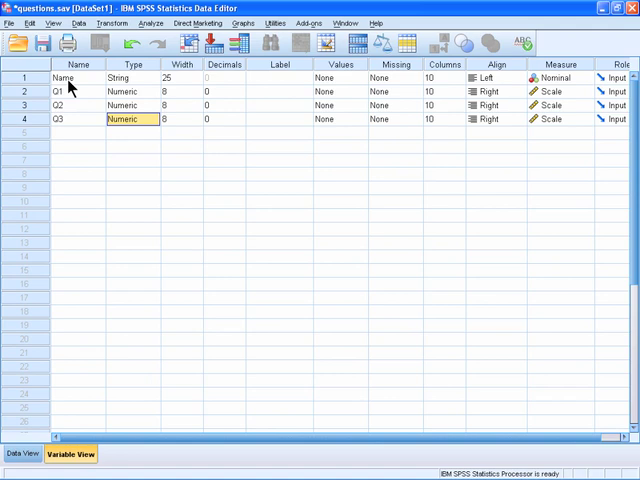
pyautogui.click(78, 91)
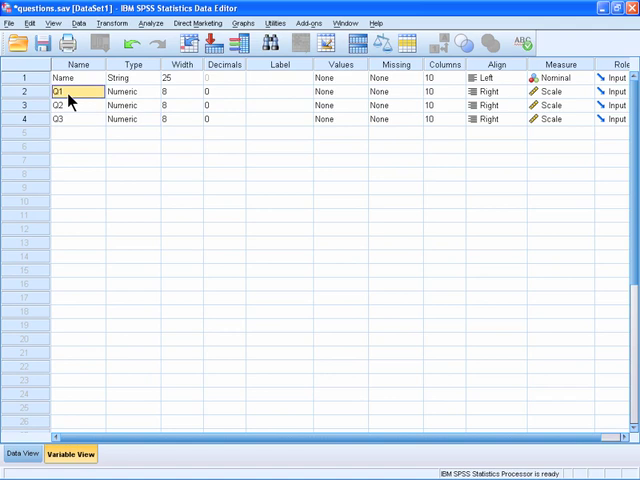
pyautogui.moveTo(28, 30)
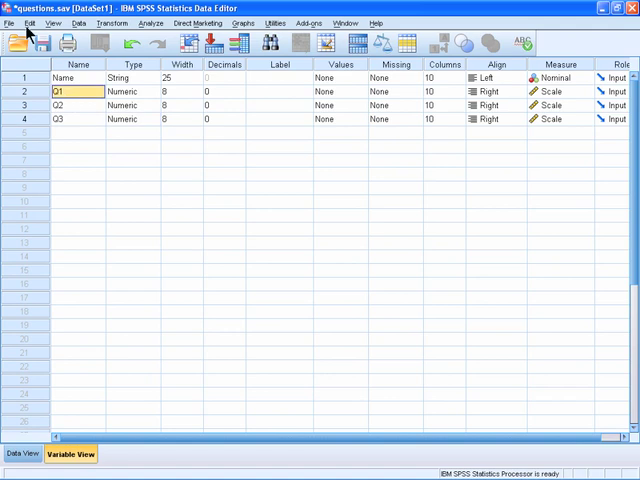
# Step: Insert a new variable above Q1 and name it Gender
pyautogui.click(31, 22)
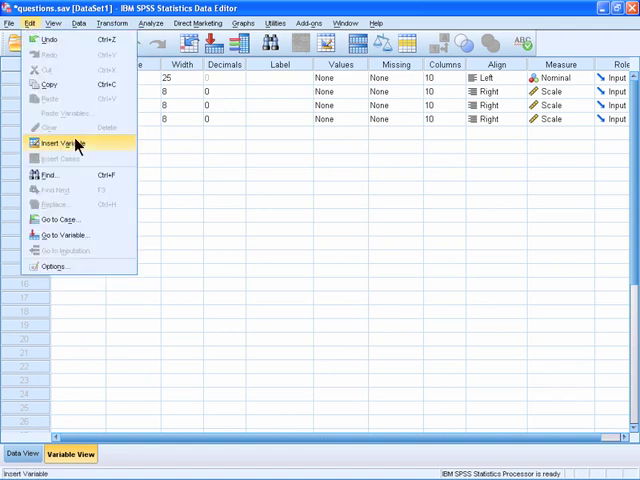
pyautogui.moveTo(78, 147)
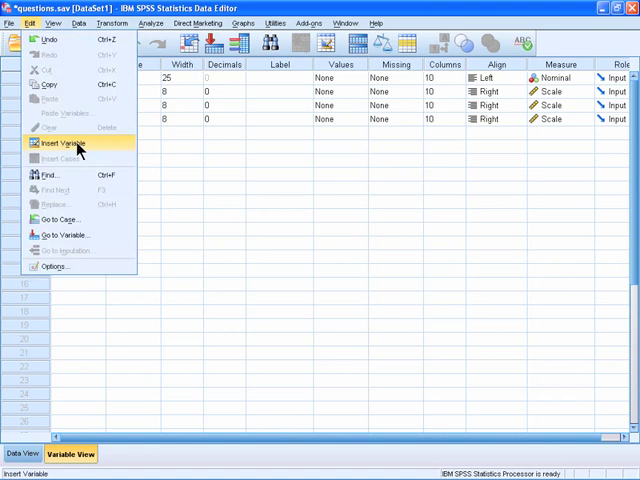
pyautogui.click(58, 144)
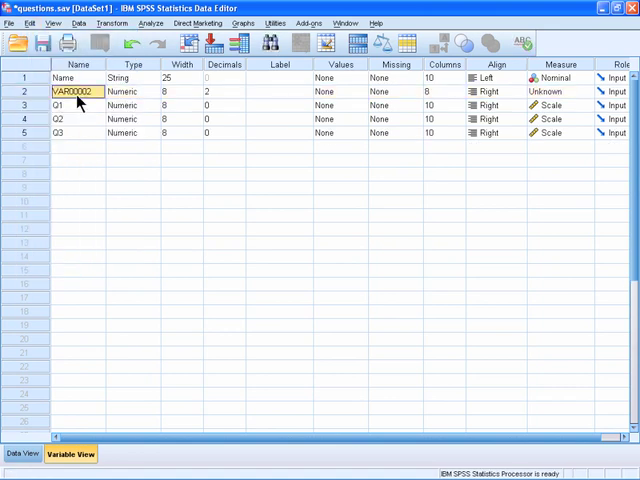
pyautogui.write('Gender')
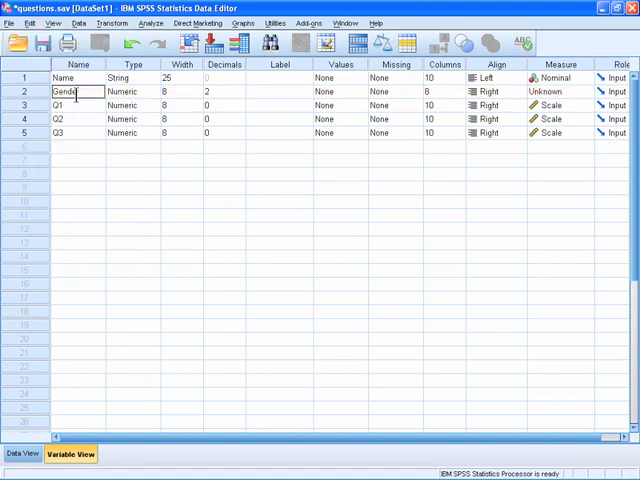
# Step: Set Gender's variable type to String, 8 characters wide
pyautogui.click(120, 91)
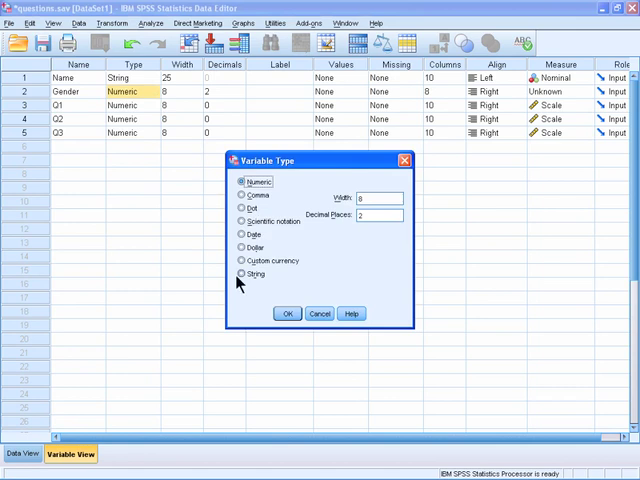
pyautogui.click(242, 273)
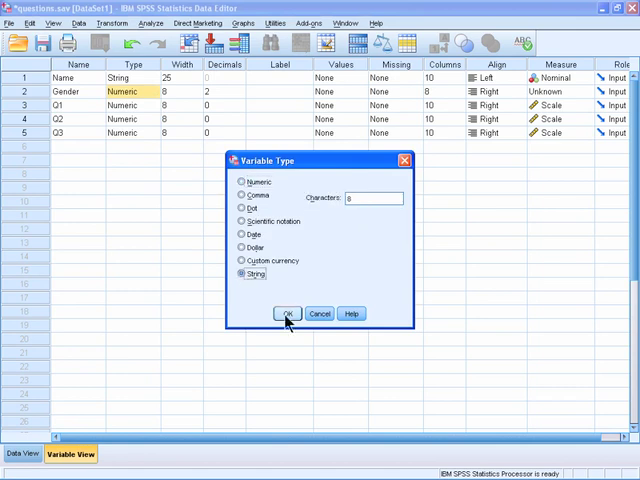
pyautogui.click(288, 313)
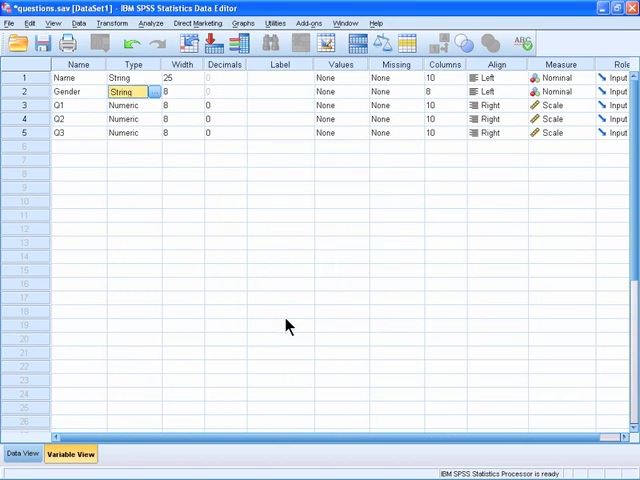
pyautogui.moveTo(175, 175)
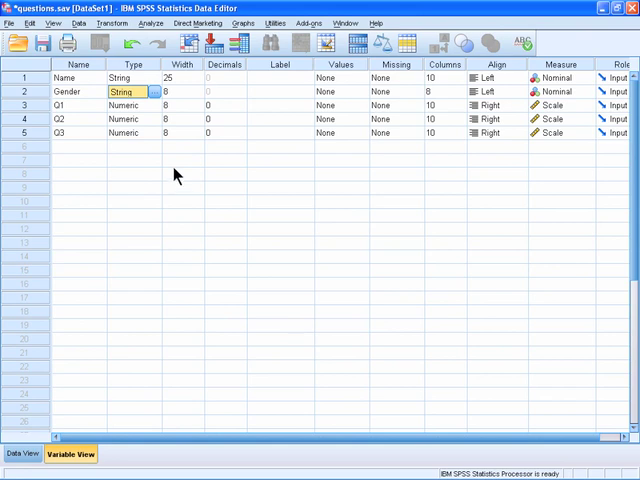
pyautogui.moveTo(78, 95)
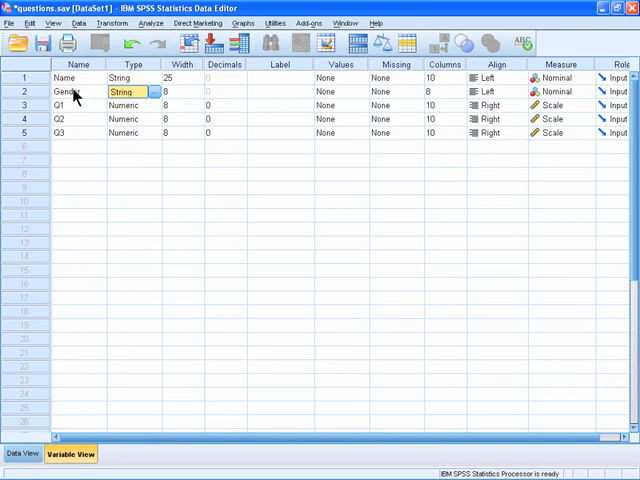
pyautogui.moveTo(78, 98)
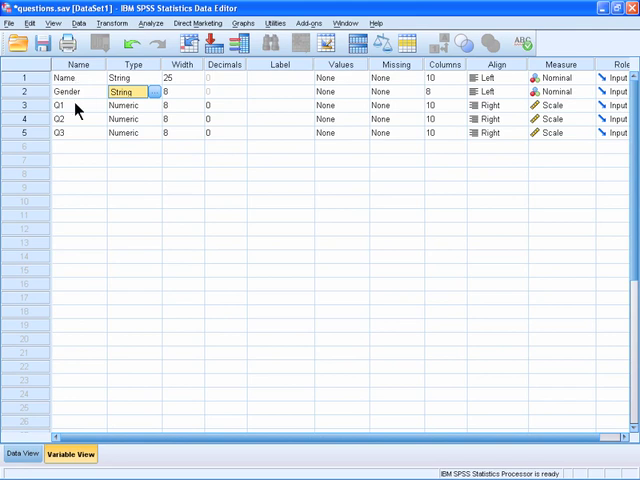